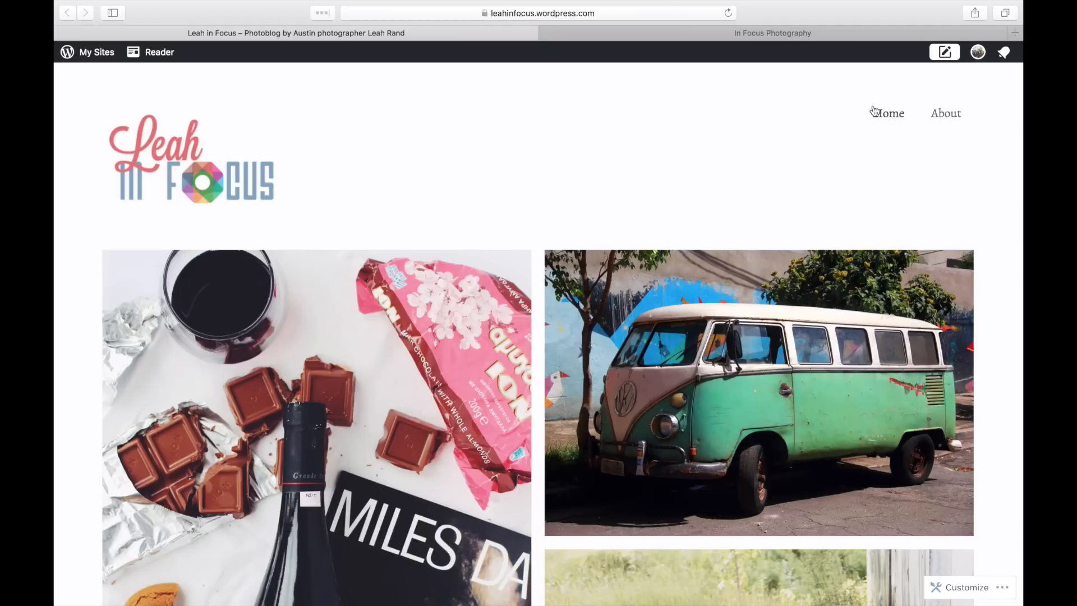
mouse_move(924, 112)
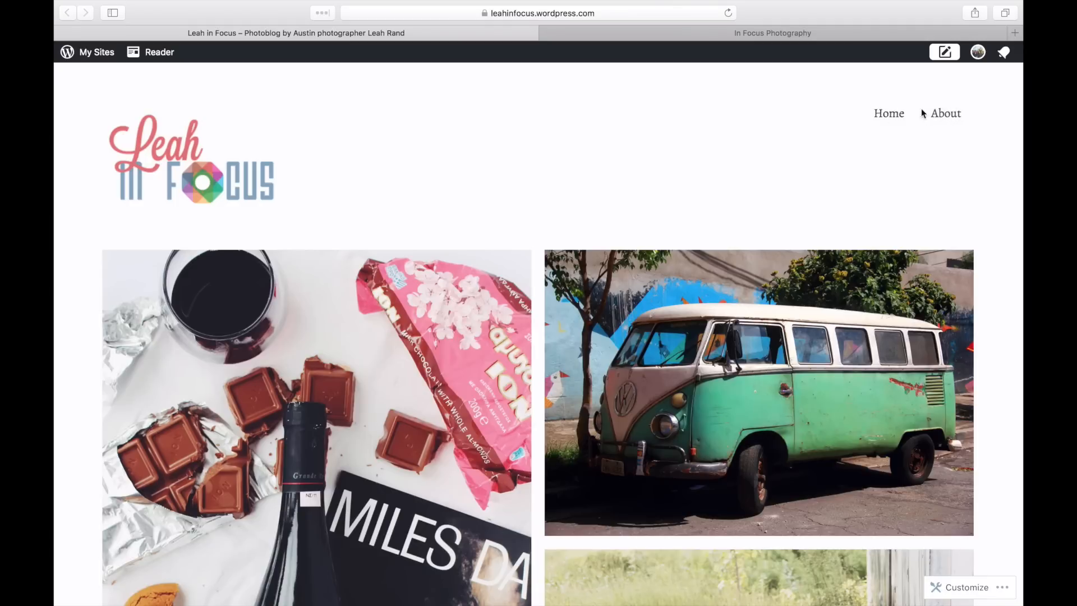
- View the In Focus Photography site and peek at its navigation menu
left_click(772, 32)
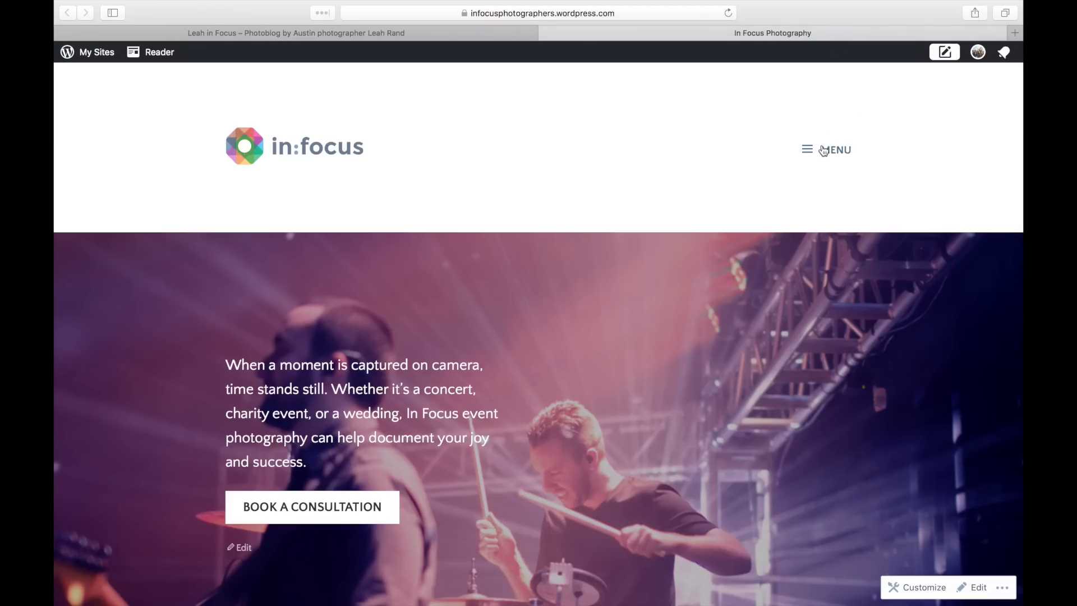
left_click(834, 149)
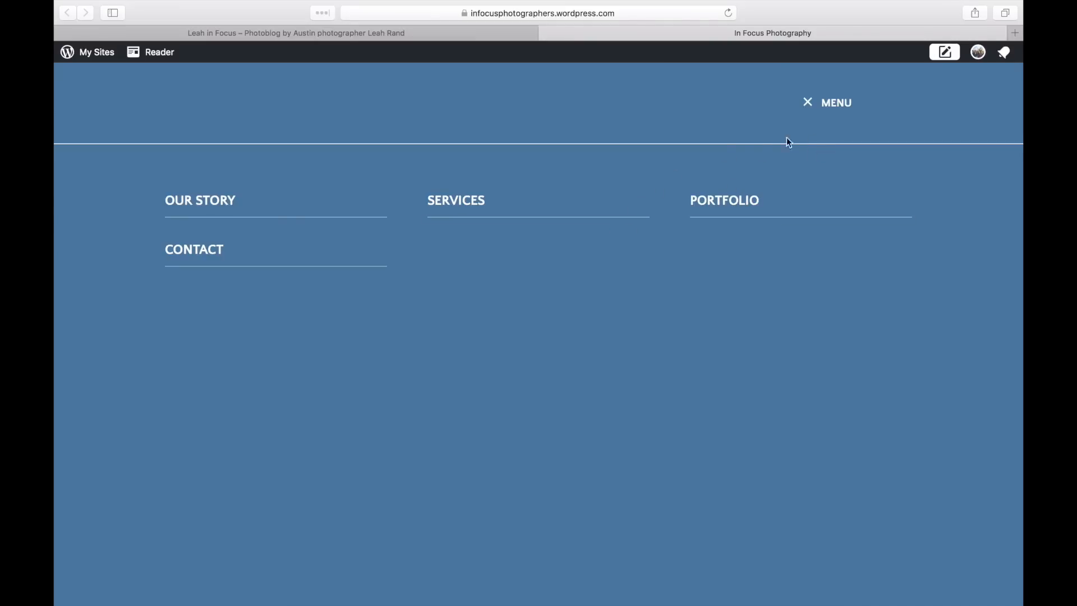
left_click(808, 103)
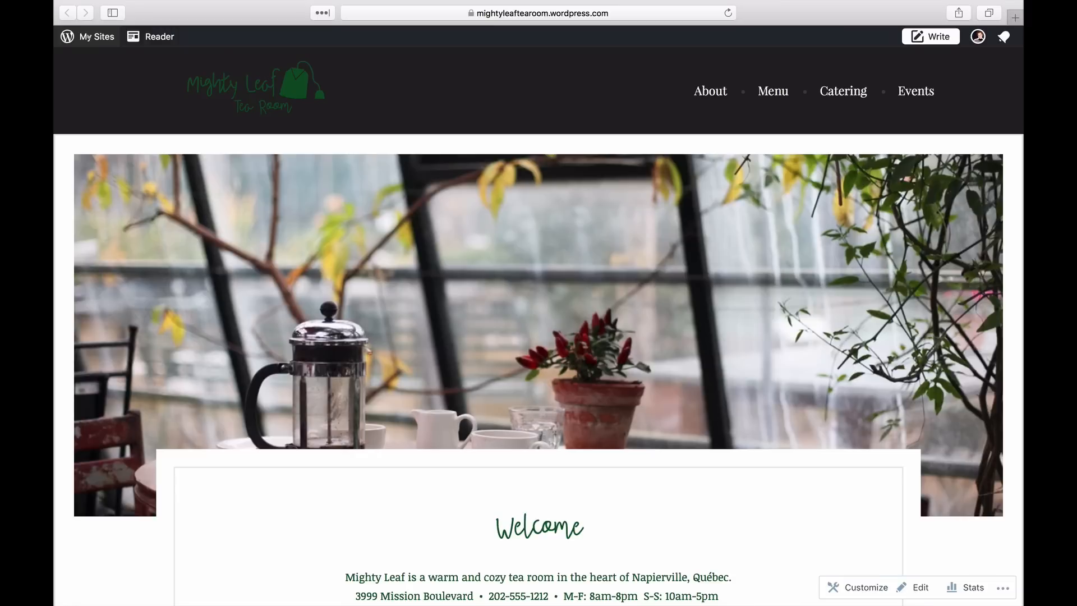
- From My Sites, customize the Mighty Leaf theme and list its Main and Social menus
left_click(97, 36)
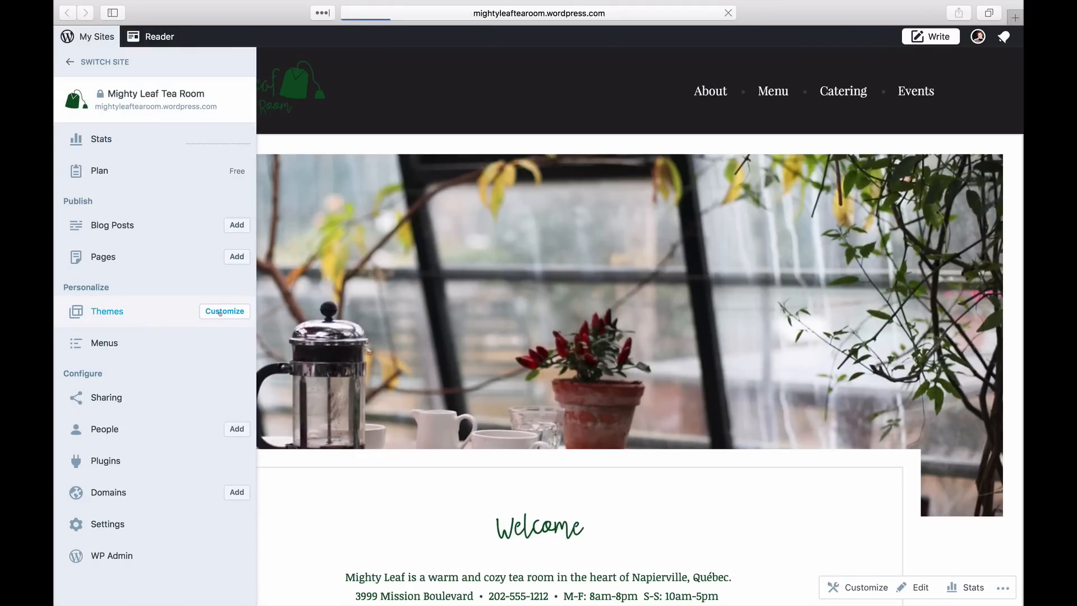
left_click(224, 311)
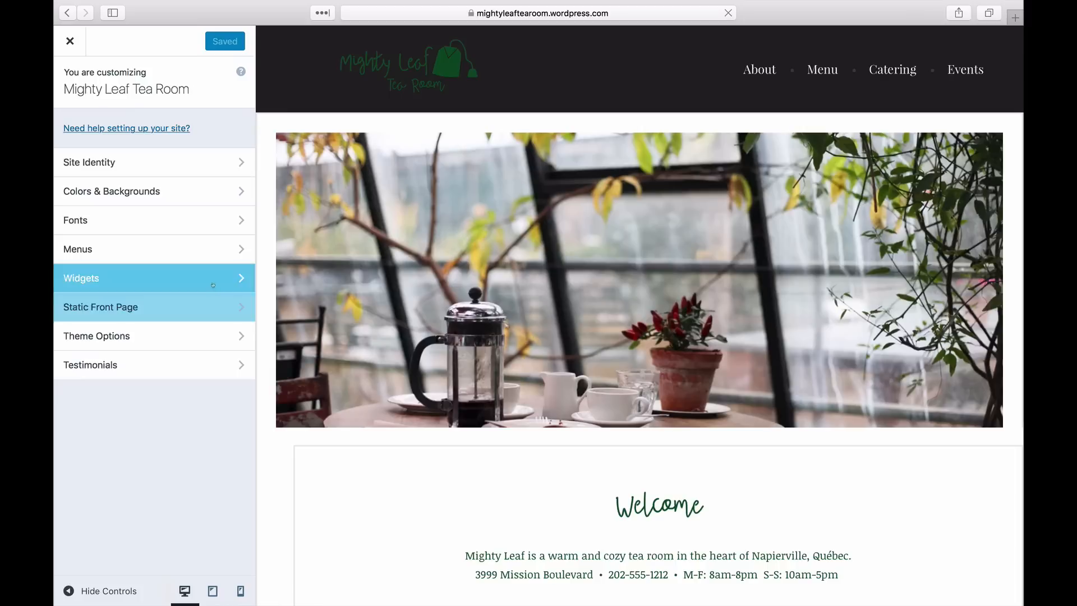
left_click(77, 249)
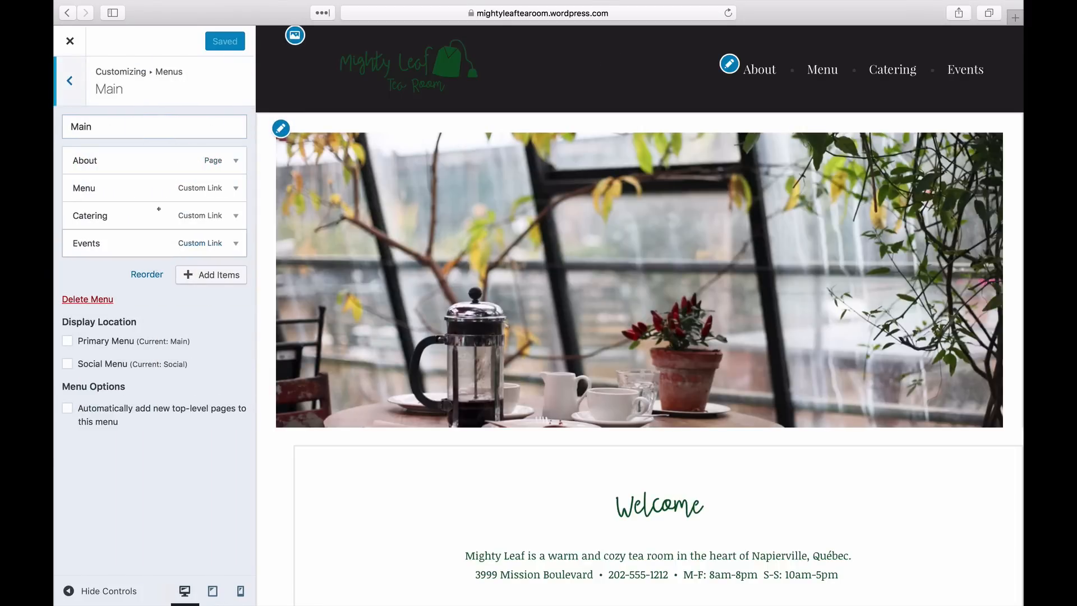
left_click(70, 81)
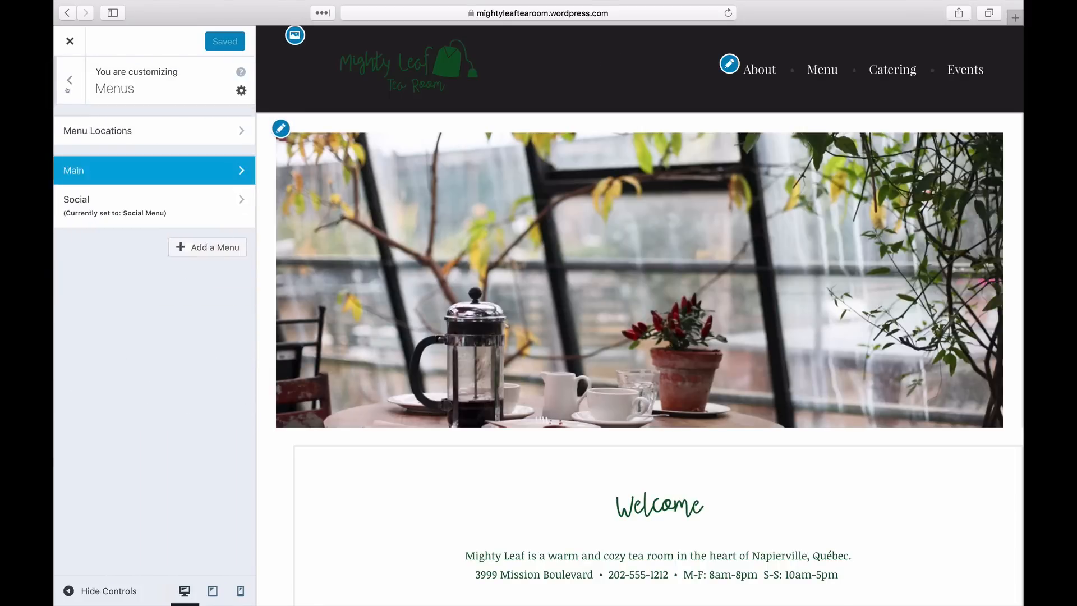
- Create a new menu named 'Custom Menu' and show the Pages available to add
left_click(207, 246)
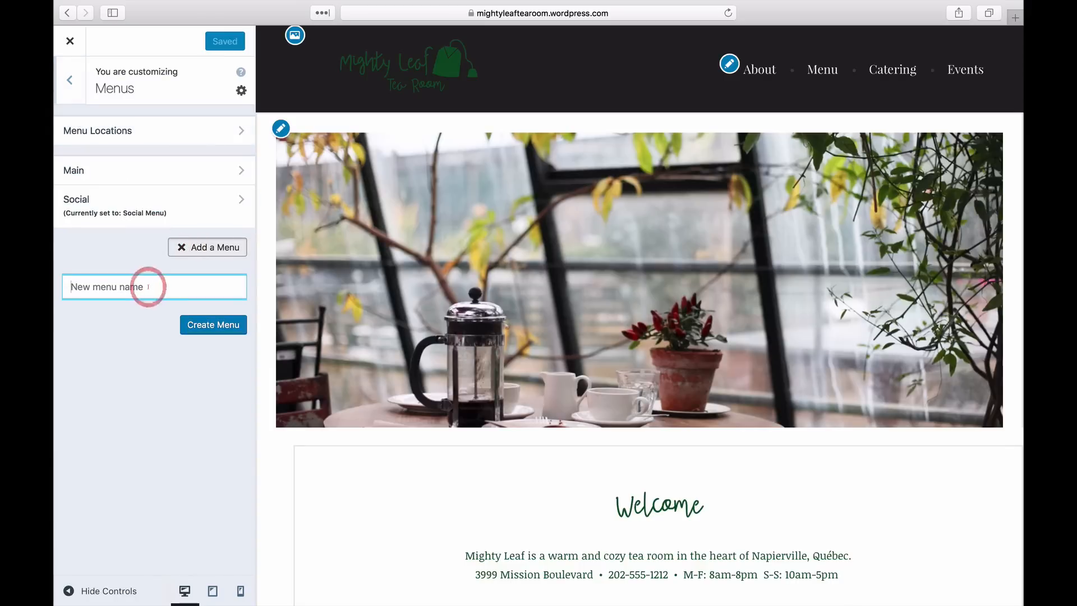
type("Custom Me")
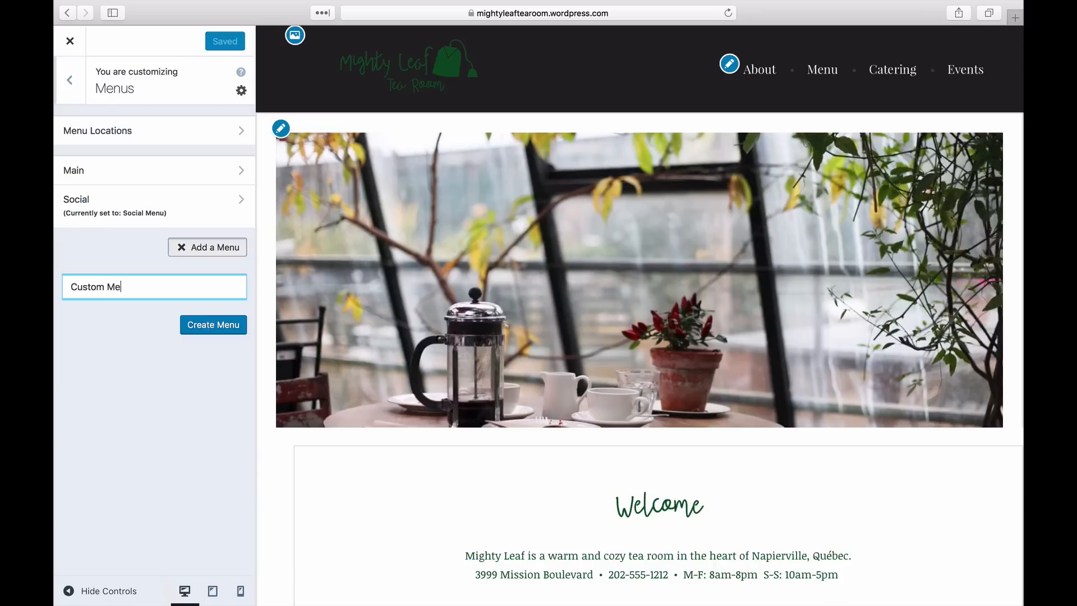
left_click(213, 324)
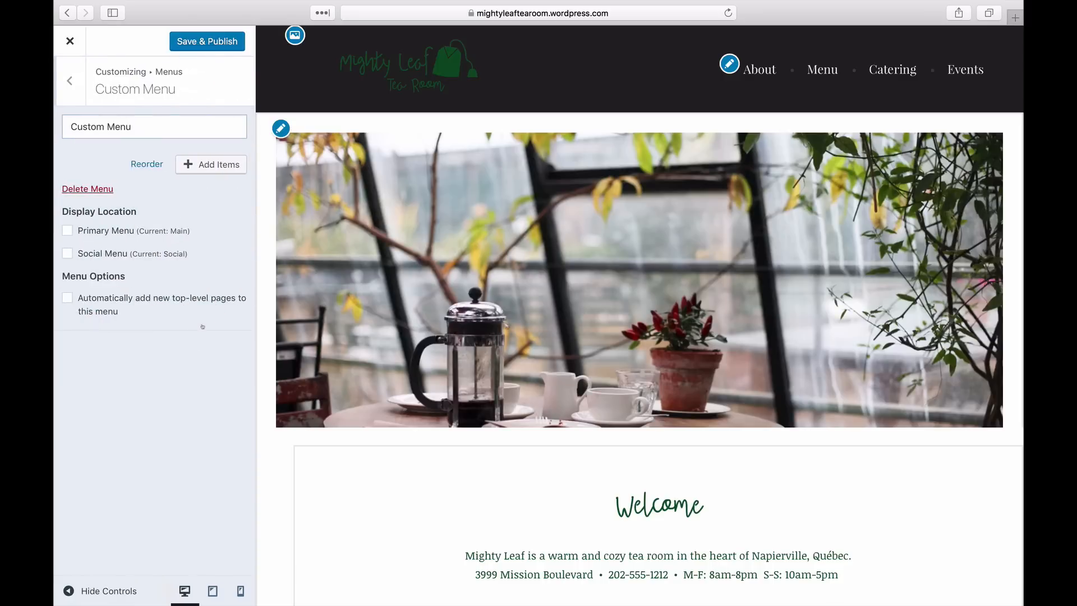
left_click(146, 164)
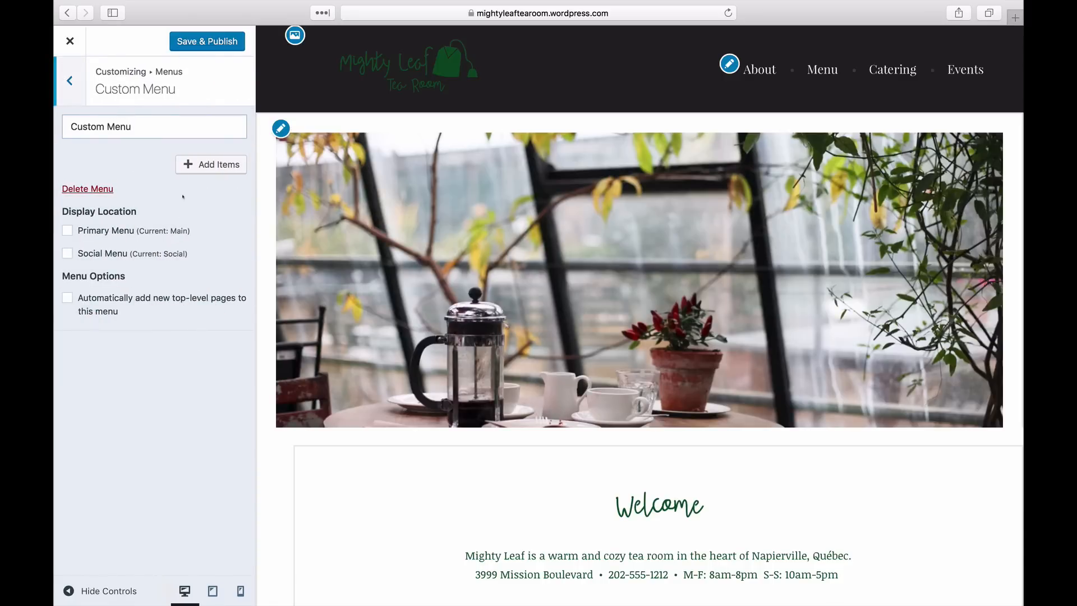
left_click(219, 164)
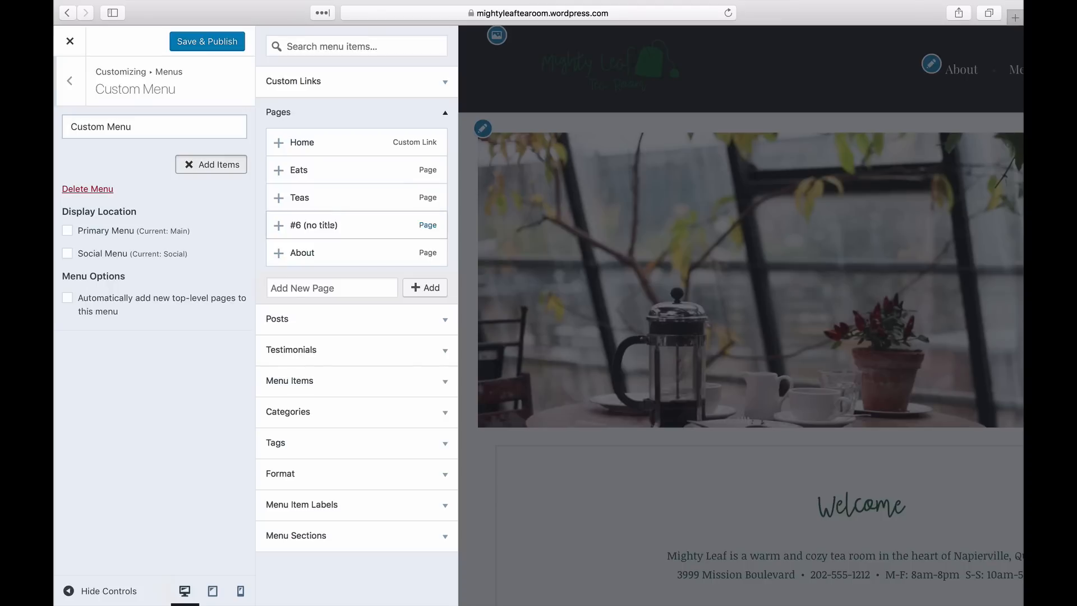
- Add a custom link with link text 'Catering' to the menu
left_click(302, 253)
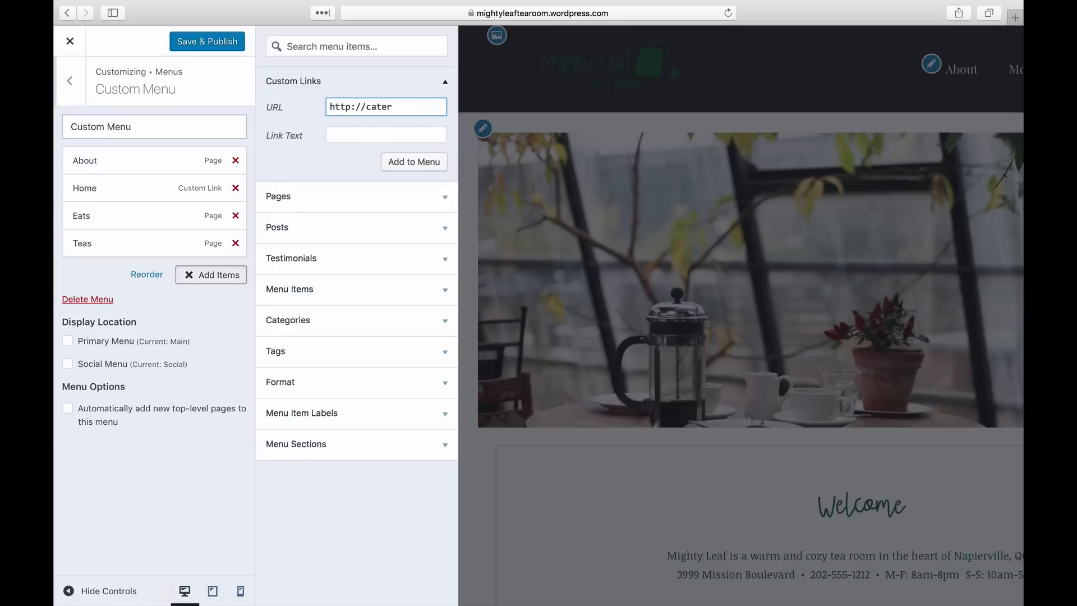
type("Catering")
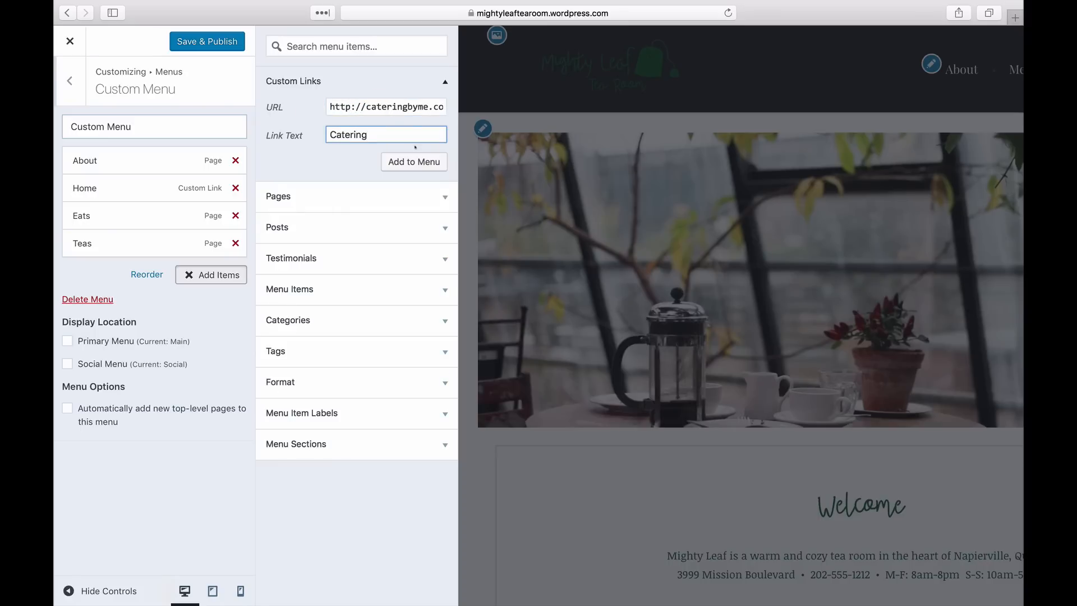
left_click(414, 161)
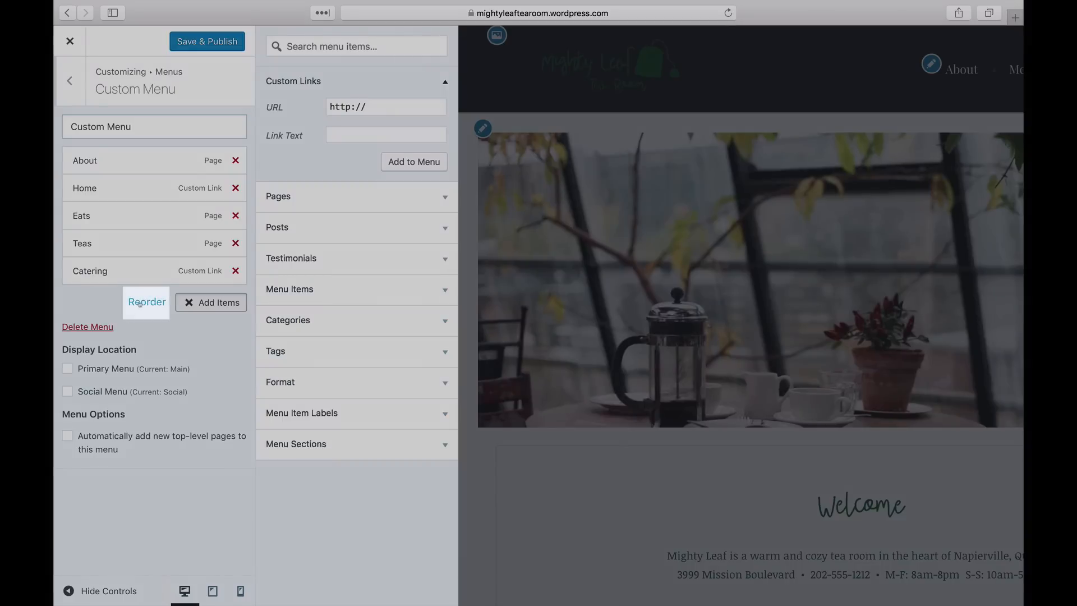
- Reorder so Home sits above About and Eats becomes About's sub-item
left_click(146, 302)
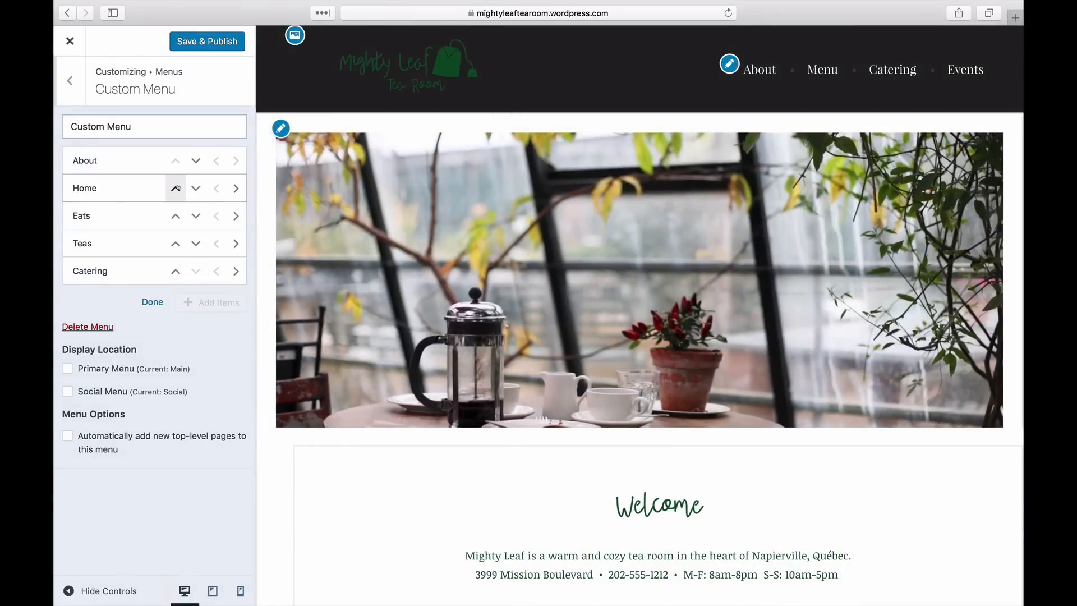
left_click(175, 187)
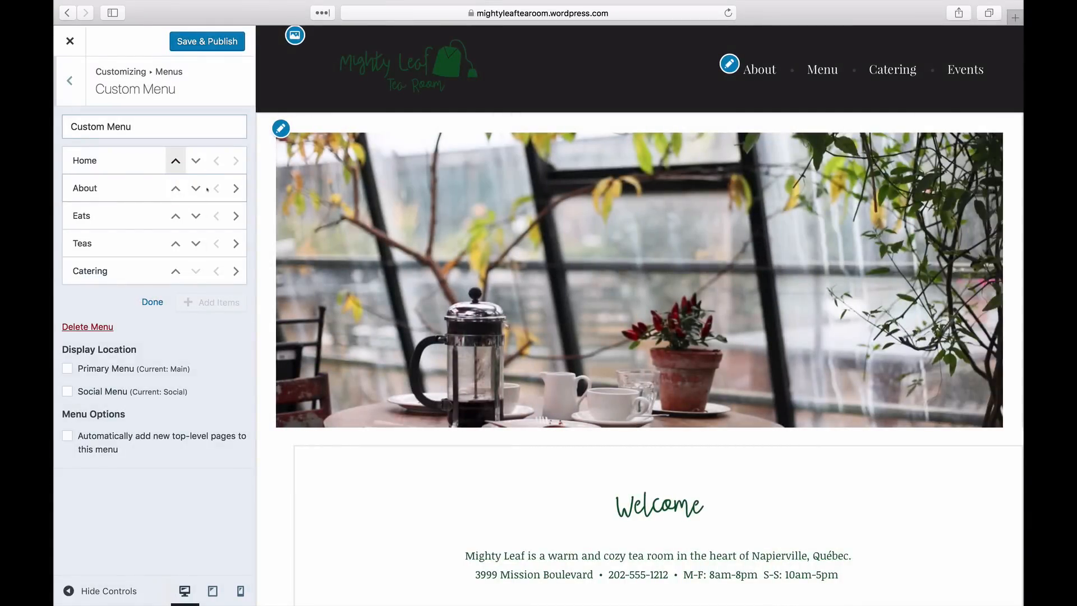
left_click(235, 215)
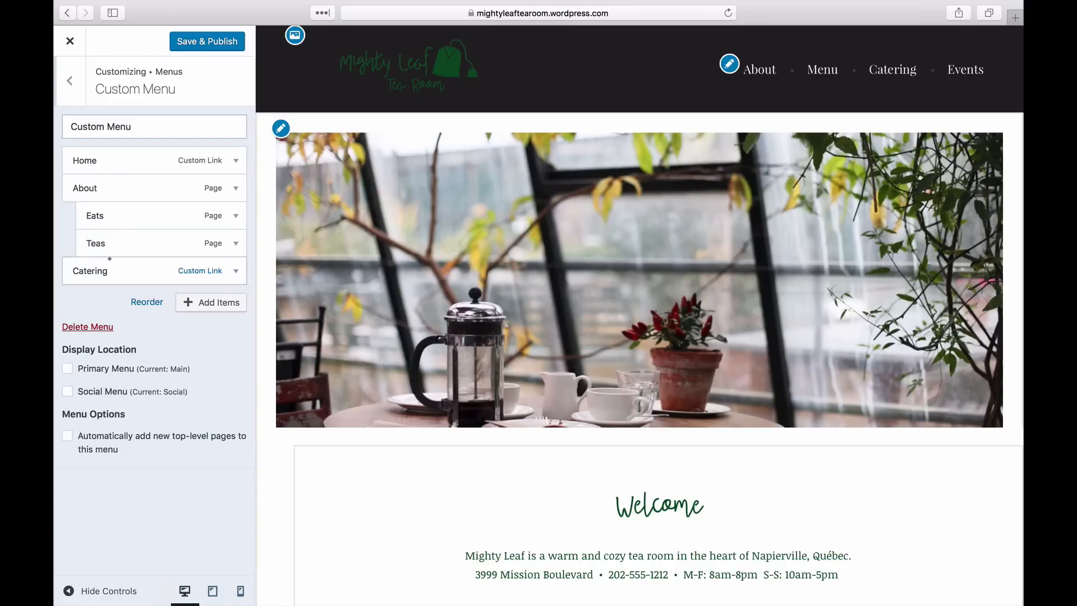
- Move Catering up after Home and assign Custom Menu as the Primary Menu
left_click_drag(89, 270, 89, 185)
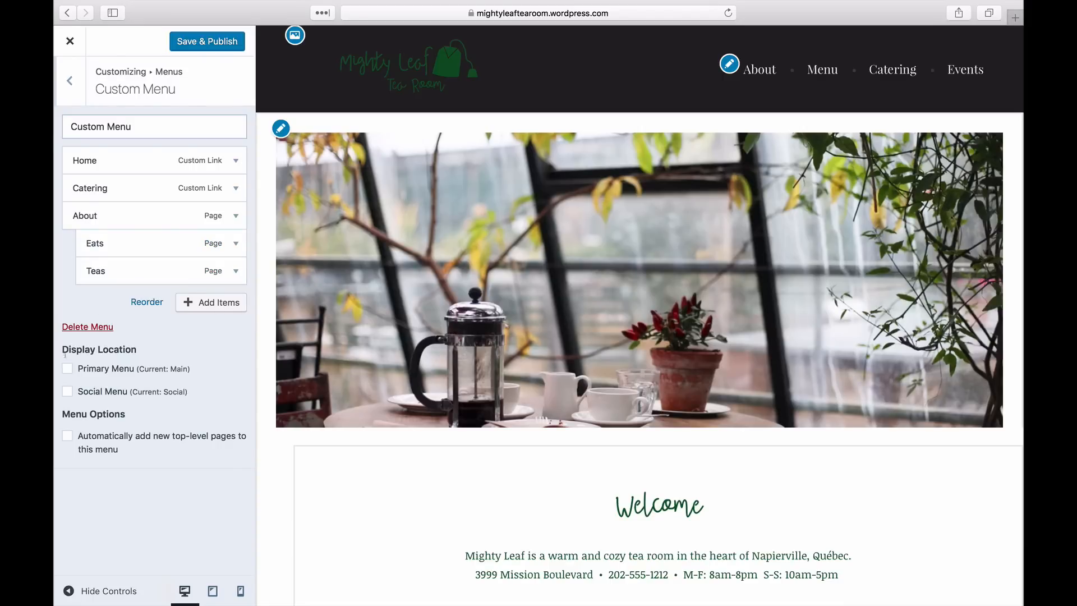
left_click(68, 368)
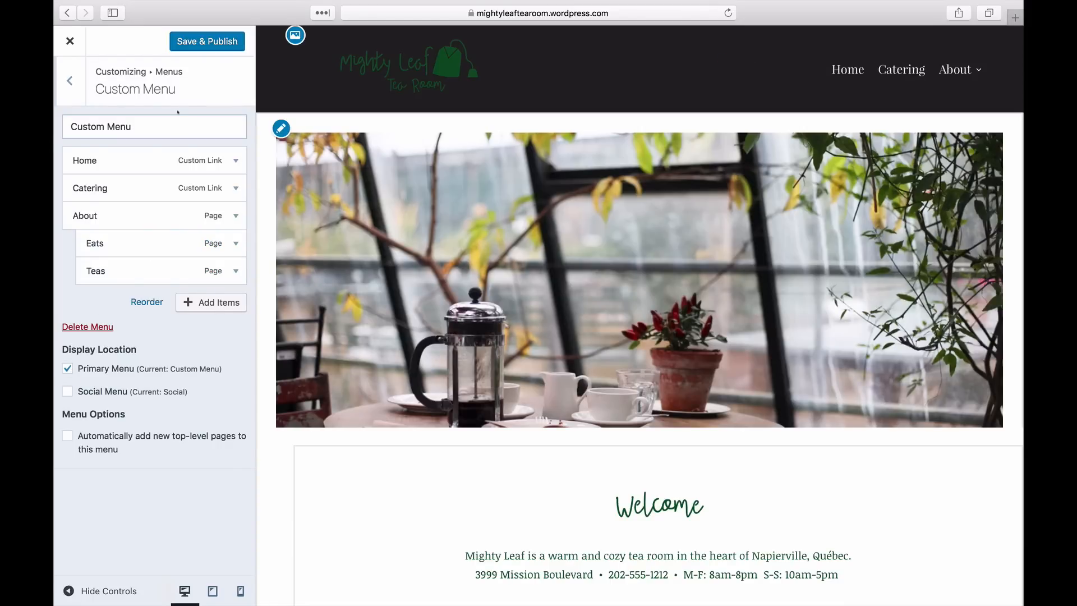